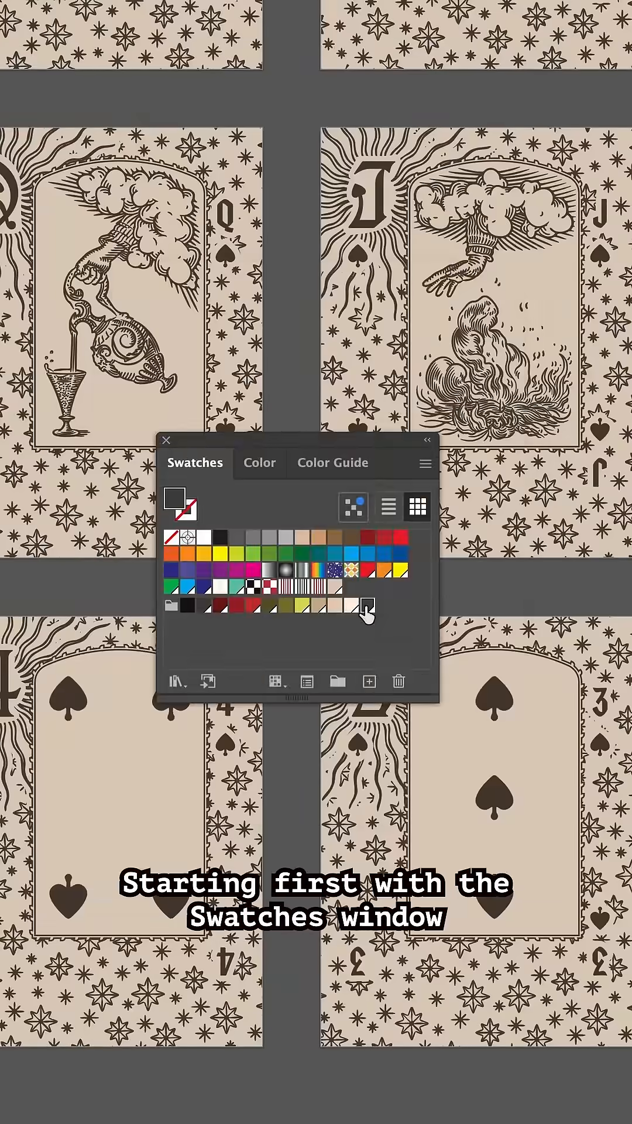
# - Lighten the border swatch by setting Y to 67 and K to about 20
pyautogui.doubleClick(364, 609)
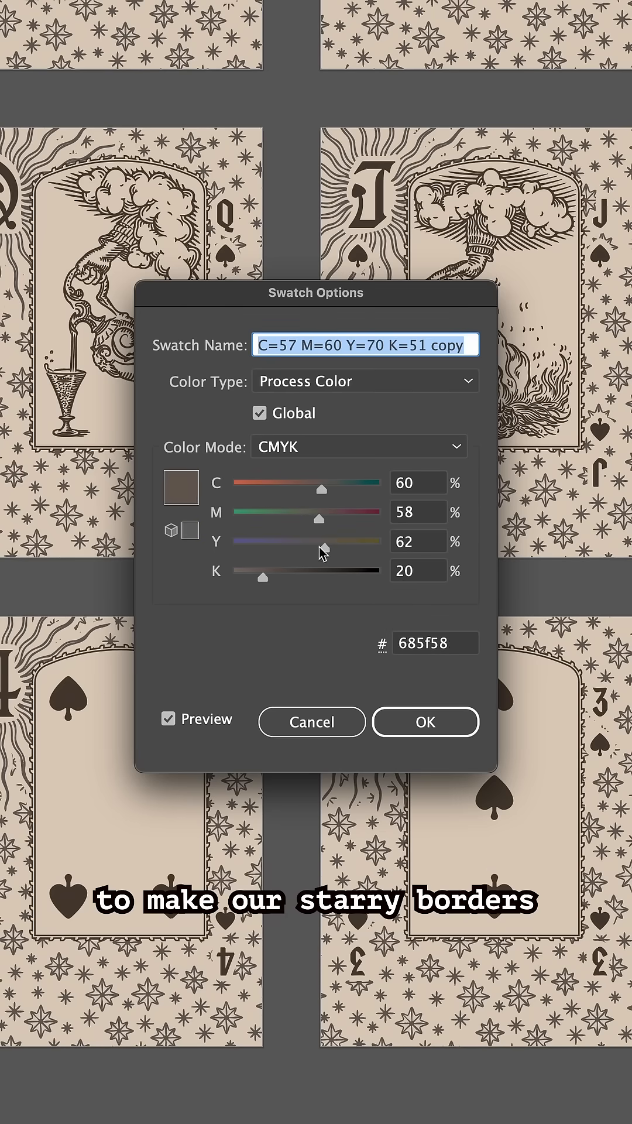
pyautogui.moveTo(336, 548); pyautogui.dragTo(350, 548)
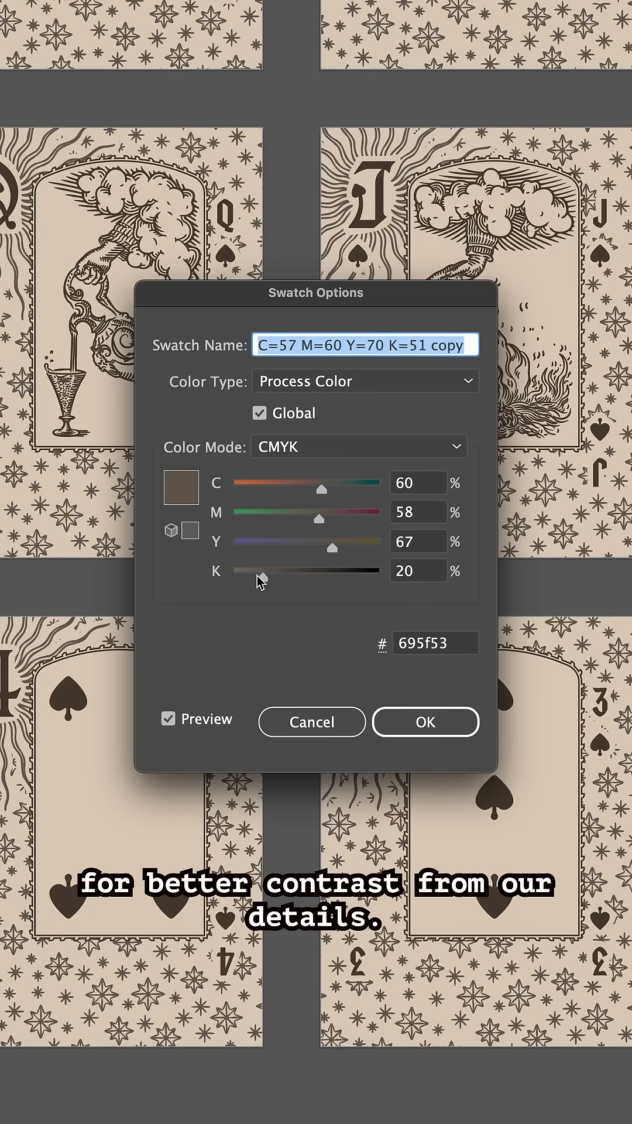
pyautogui.moveTo(264, 571); pyautogui.dragTo(256, 571)
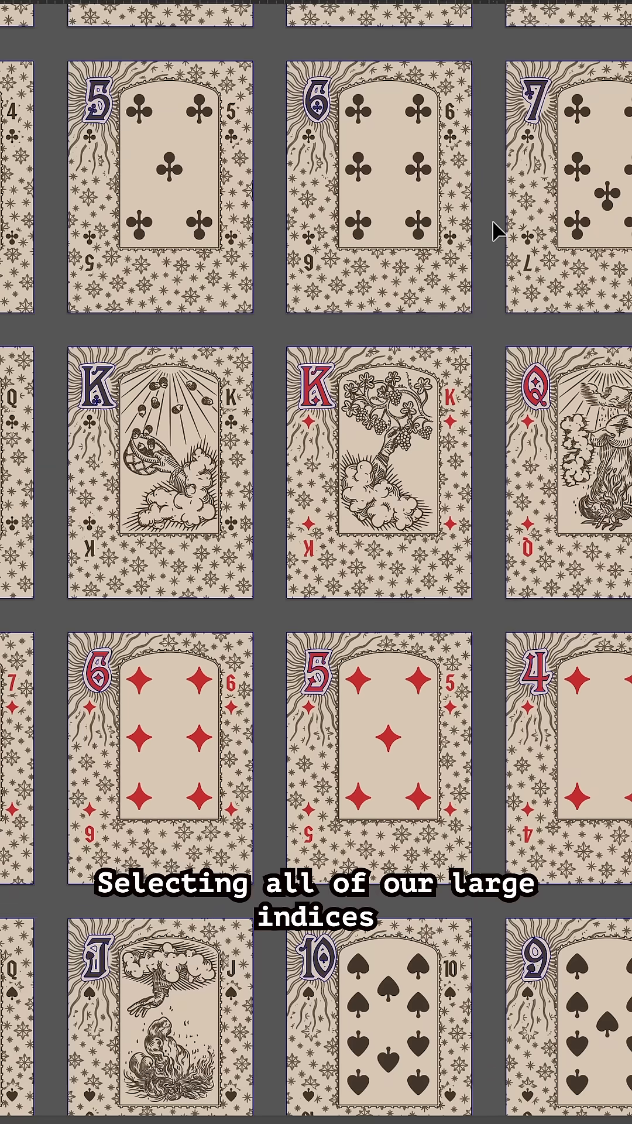
# - Bring up the Transform effect for the selected large corner indices
pyautogui.click(138, 130)
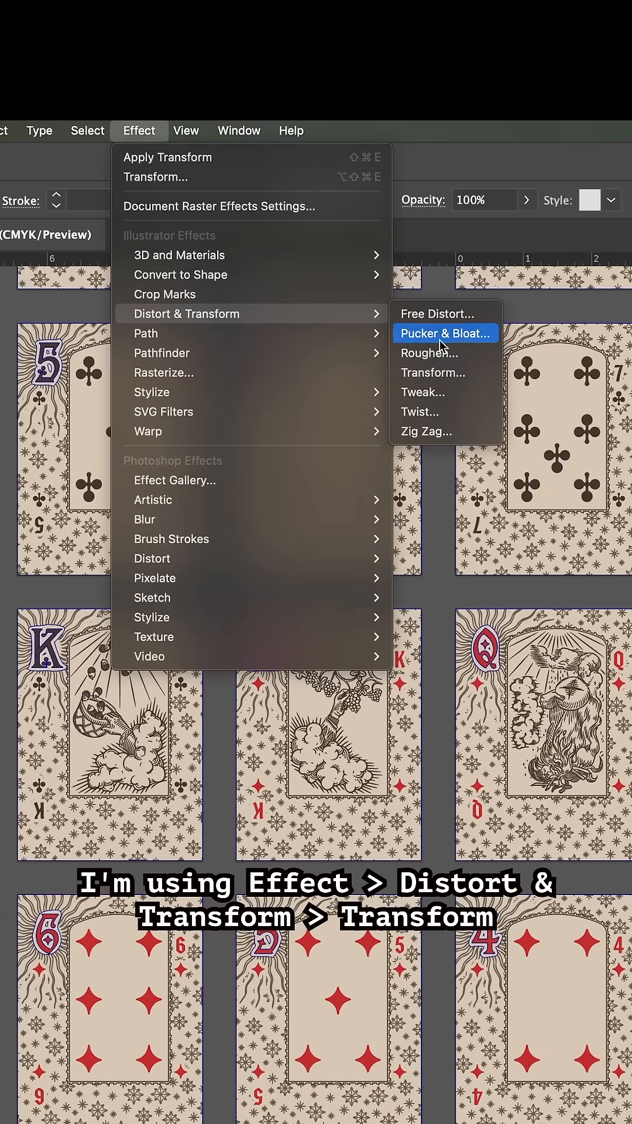
pyautogui.click(433, 372)
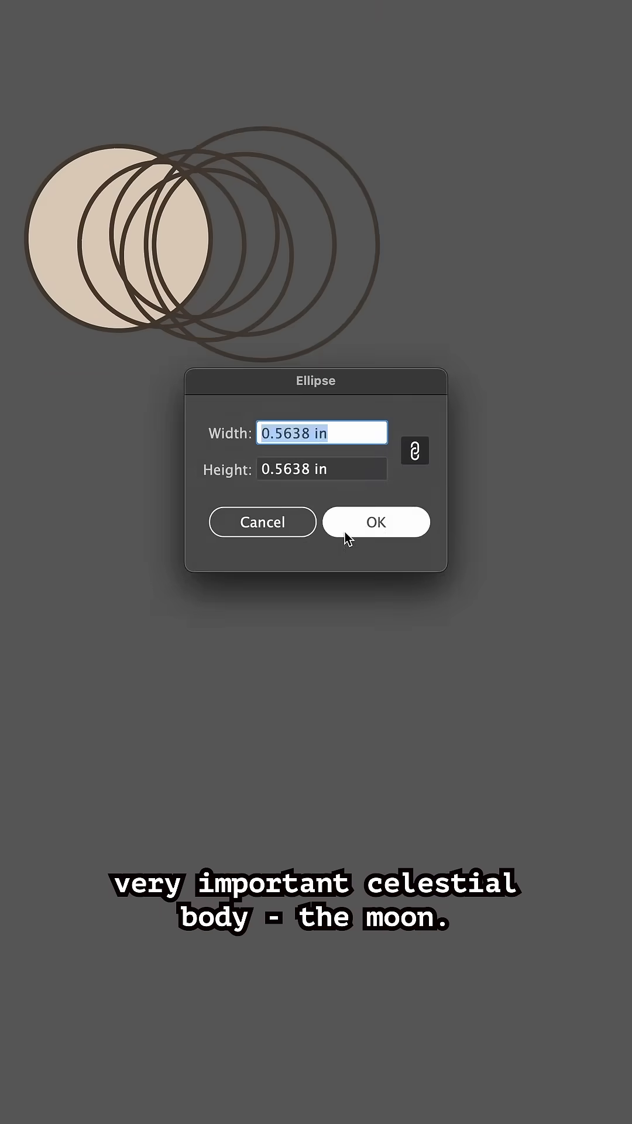
# - Create a 0.5638 in circle as the base for the moon-phase icons
pyautogui.click(374, 521)
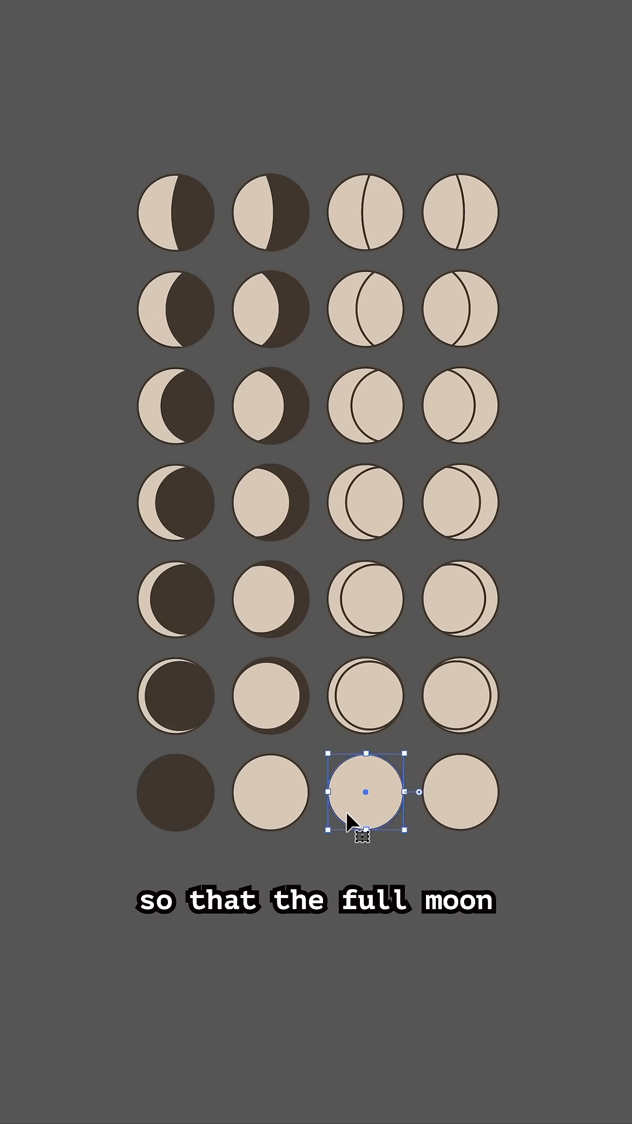
# - Move the plain full-moon circle to the last column of the bottom row
pyautogui.moveTo(364, 812); pyautogui.dragTo(473, 800)
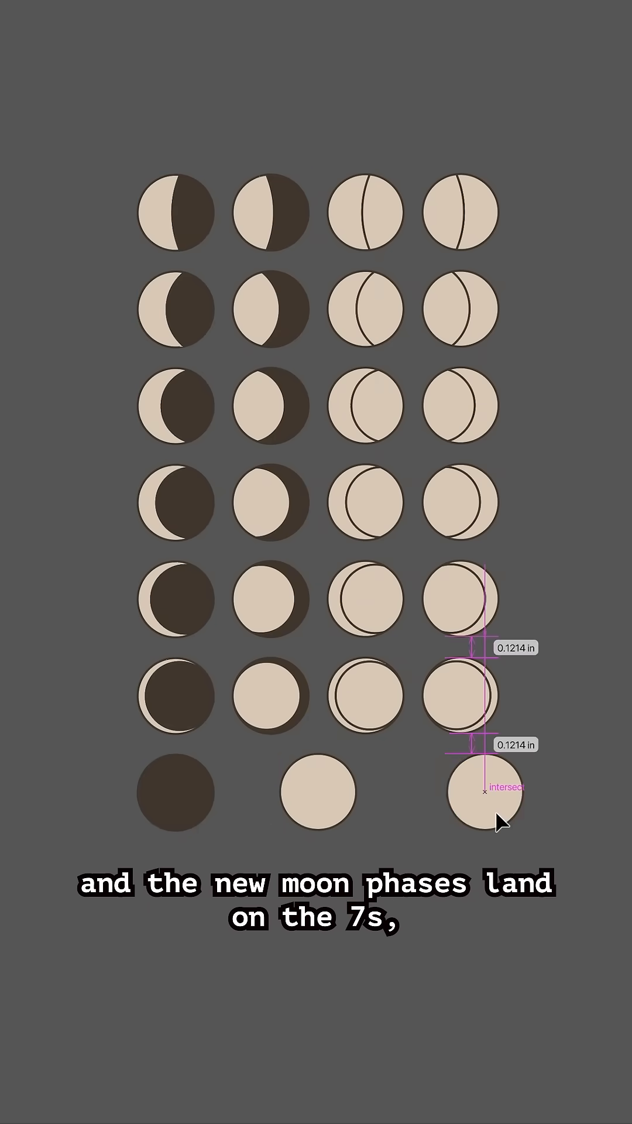